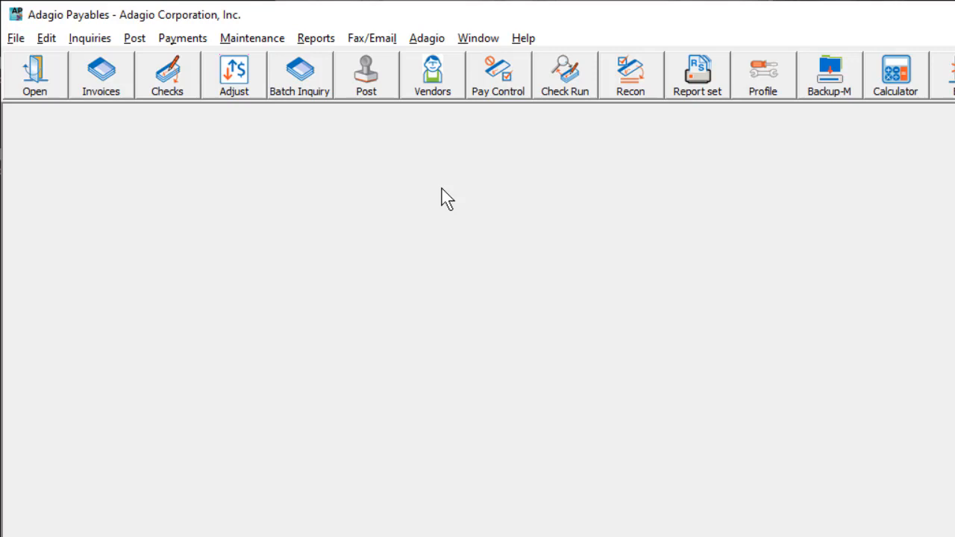
mouse_move(564, 82)
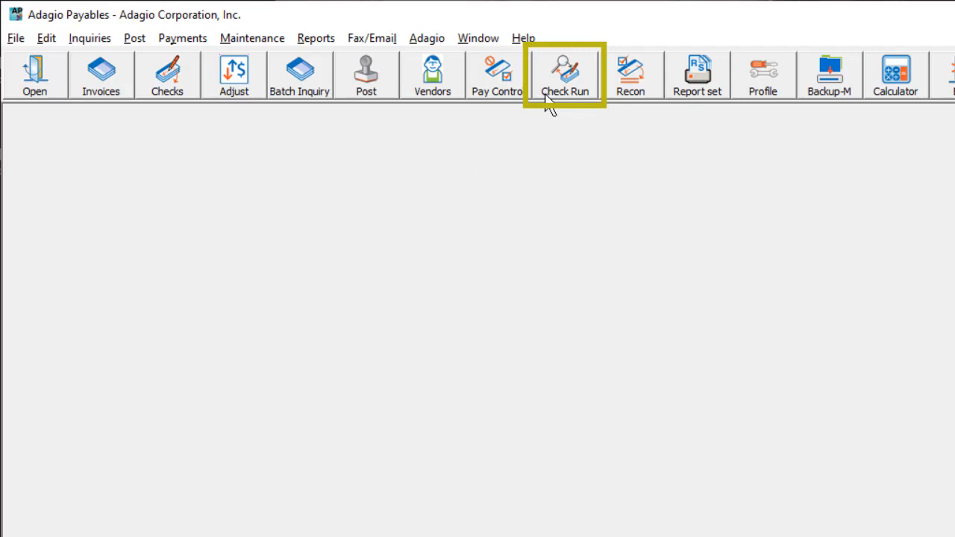
Open the Active System Check Runs list from the Check Run toolbar button.
click(564, 75)
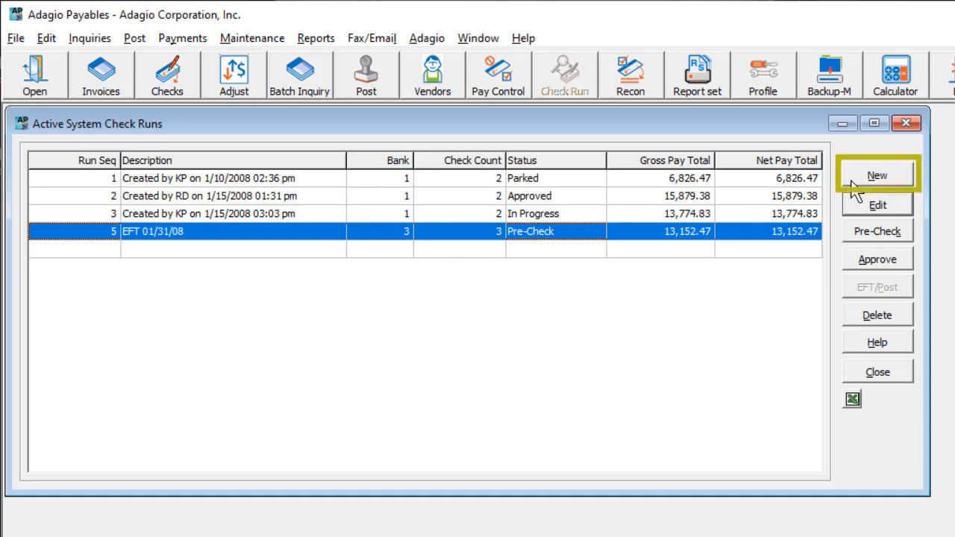
mouse_move(877, 205)
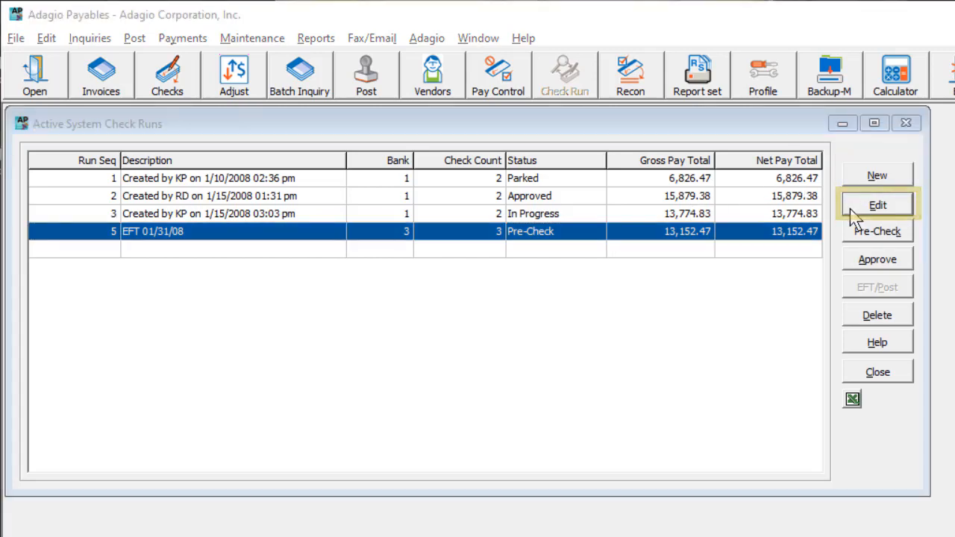
Open check run 5 (EFT 01/31/08) to review its Signet EFT bank and selection settings.
click(877, 204)
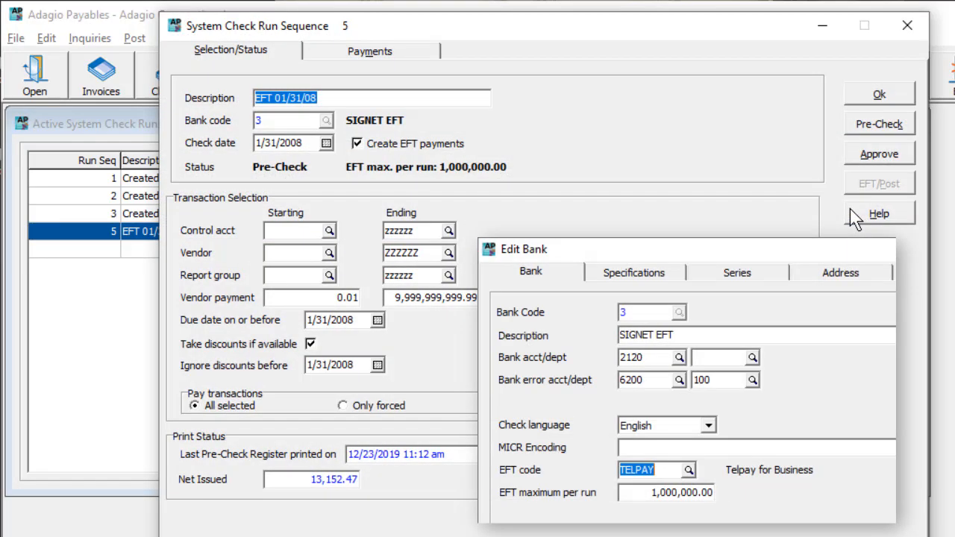
click(655, 470)
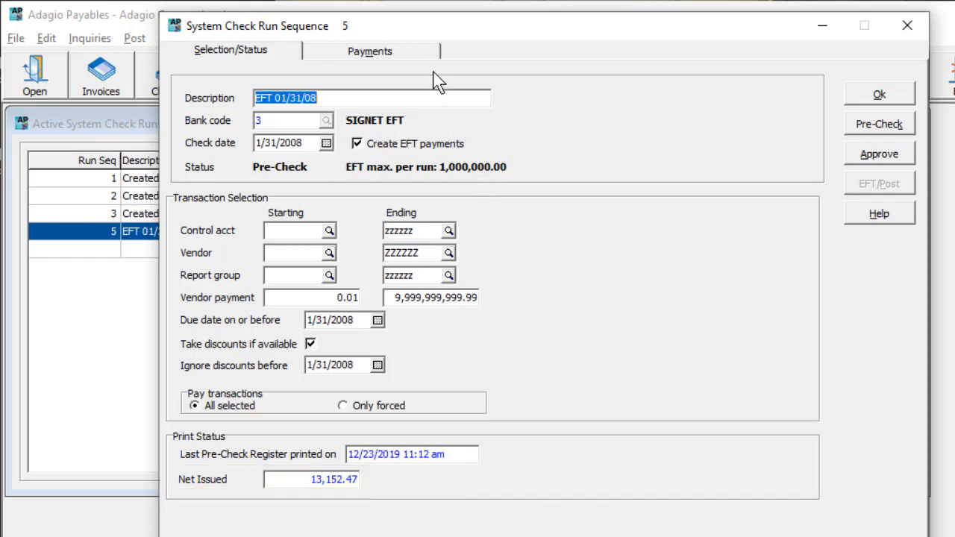
Approve check run 5's three vendor payments and start EFT/Post.
click(369, 50)
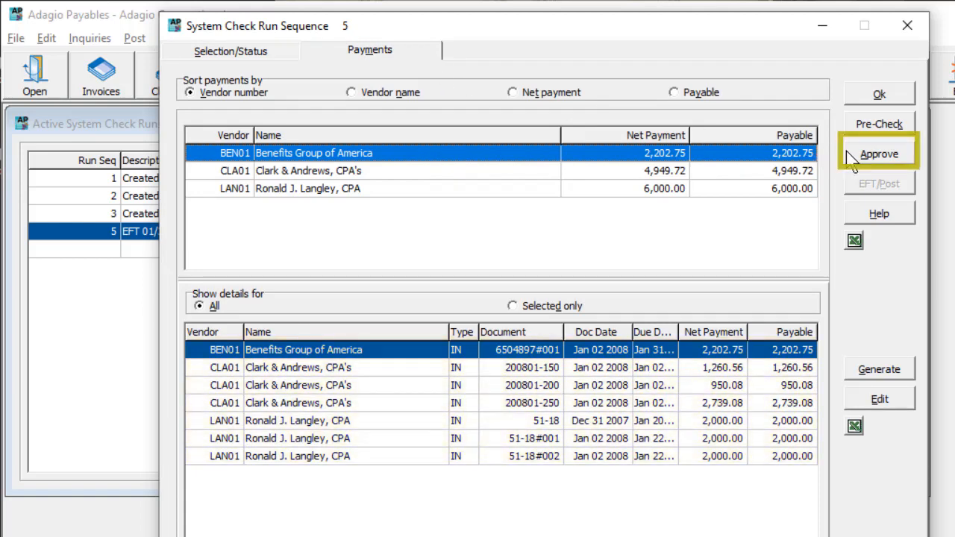
click(879, 153)
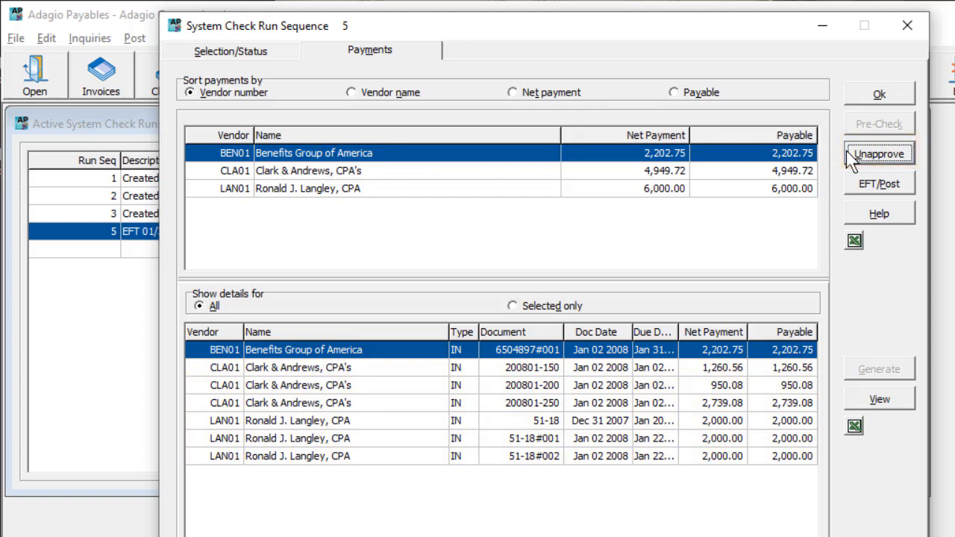
mouse_move(879, 183)
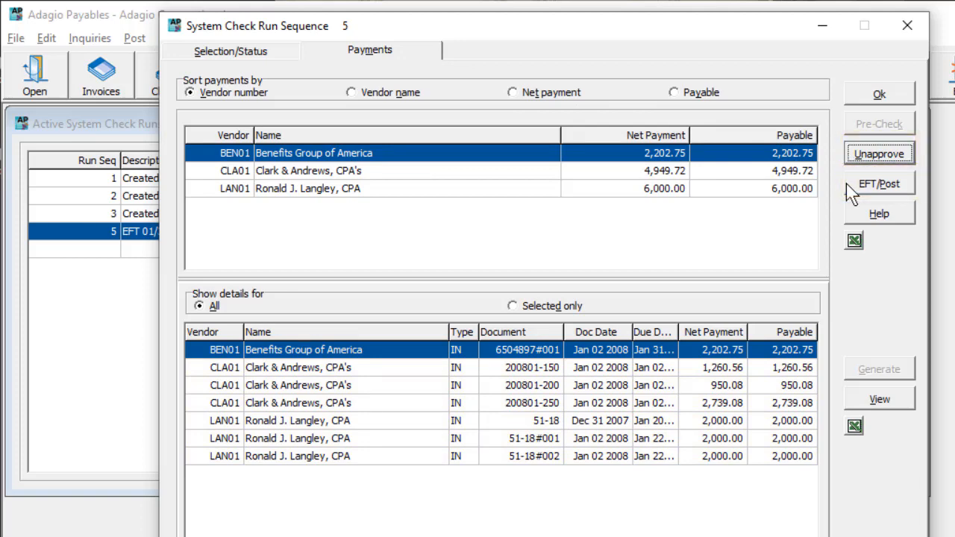
click(878, 183)
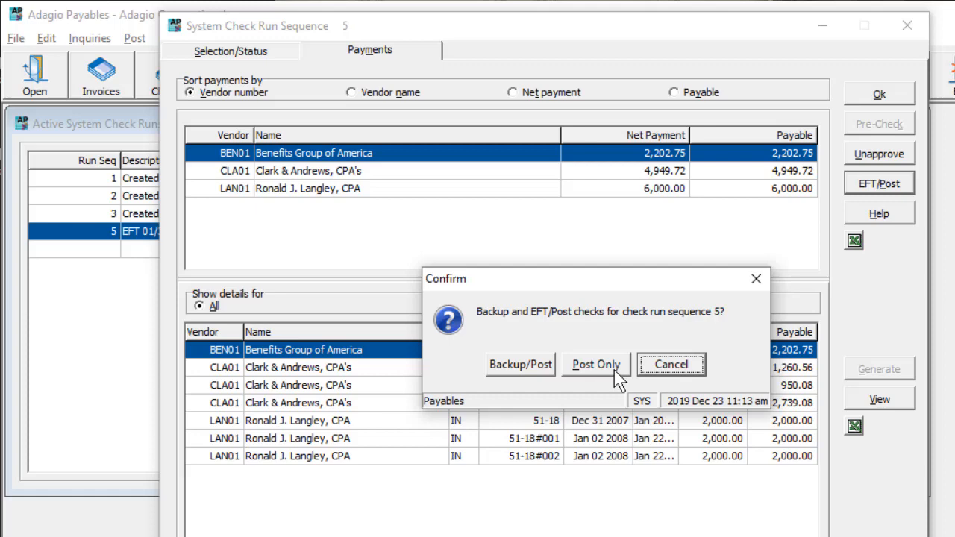
Choose Post Only without backup and start TelPay EFT batch creation.
click(596, 363)
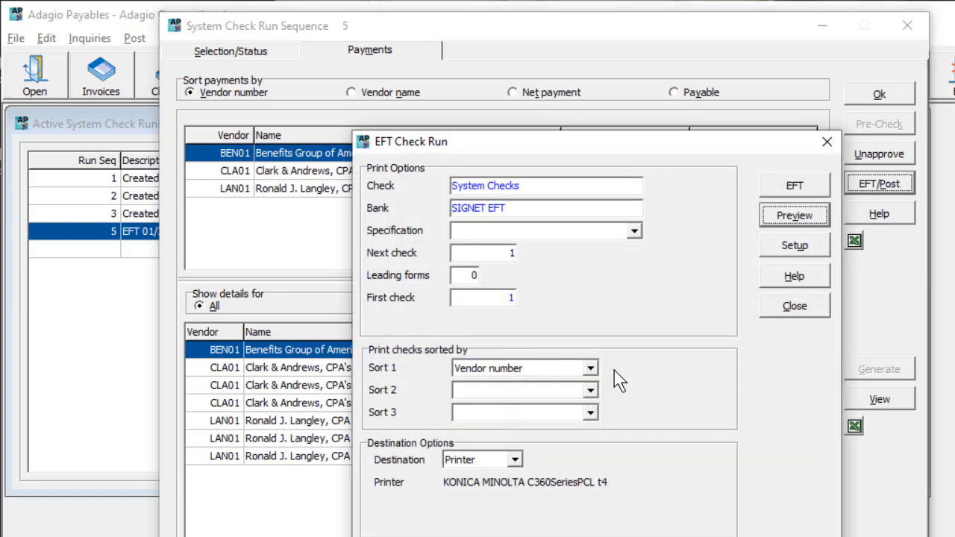
mouse_move(751, 246)
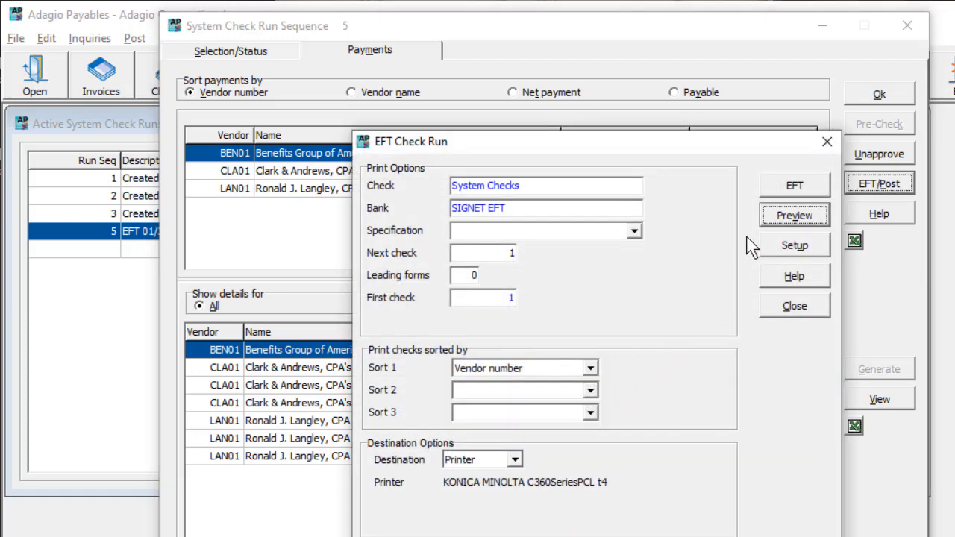
click(793, 185)
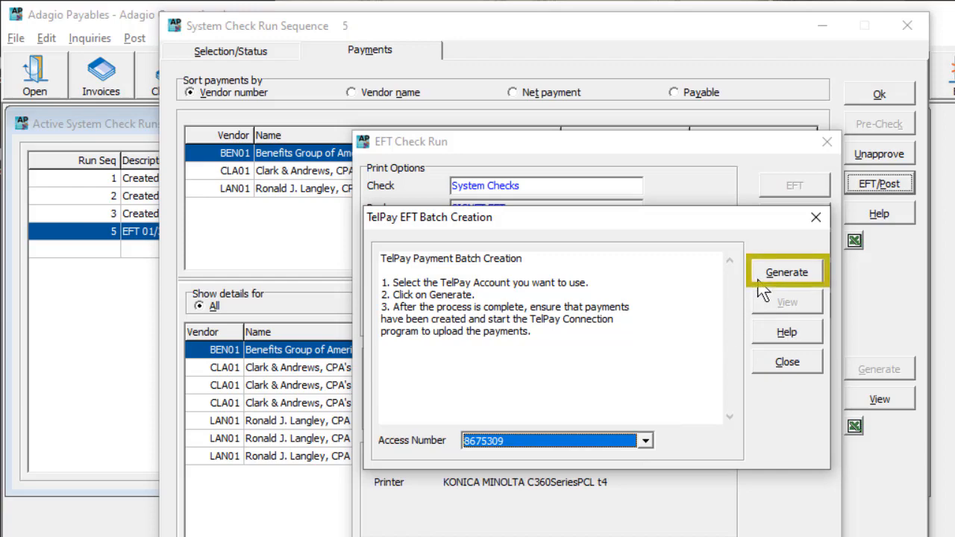
Generate the TelPay EFT batch of 3 payments totalling $13,152.47.
click(786, 271)
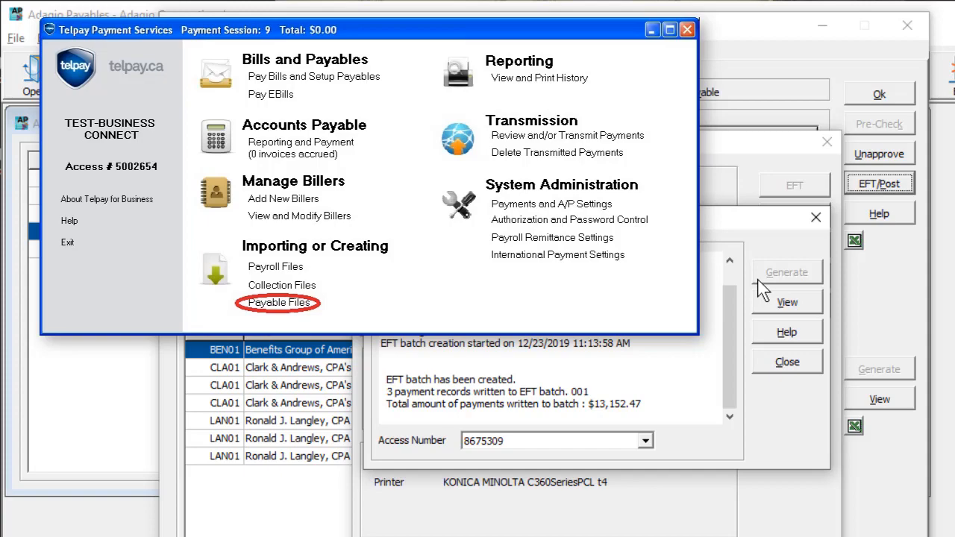
click(279, 302)
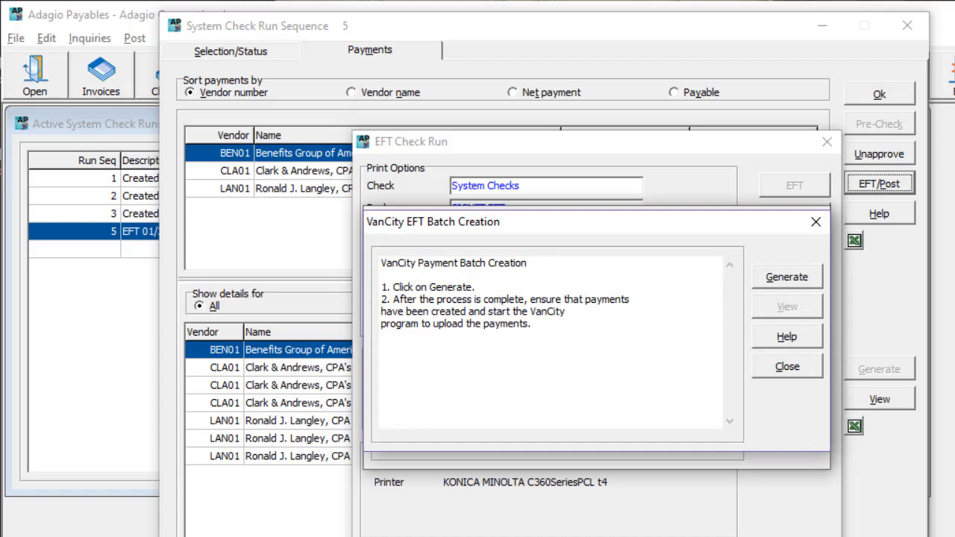
Close the EFT Batch Creation dialog for check run 5.
click(786, 277)
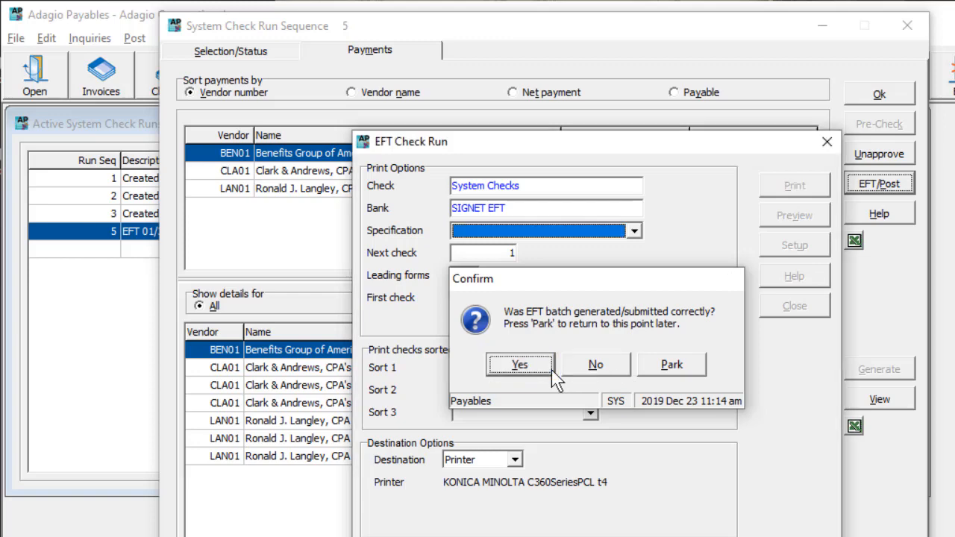
Confirm the EFT batch was correct and send Payment Advice forms by printer and email.
click(519, 364)
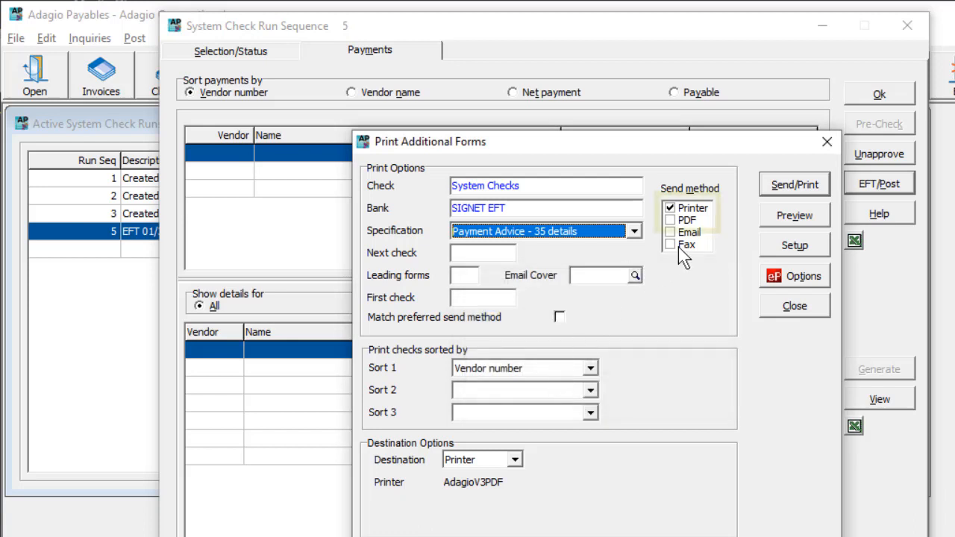
mouse_move(694, 235)
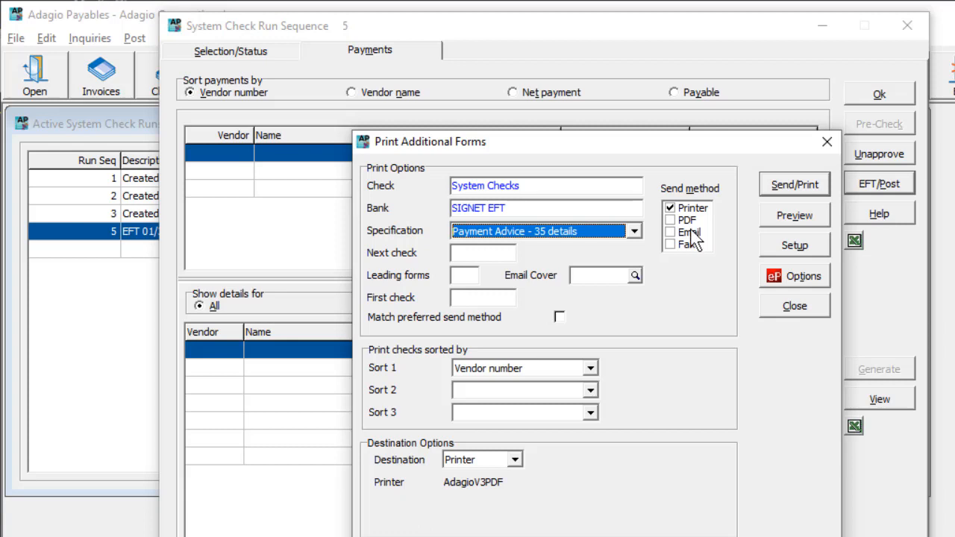
click(669, 232)
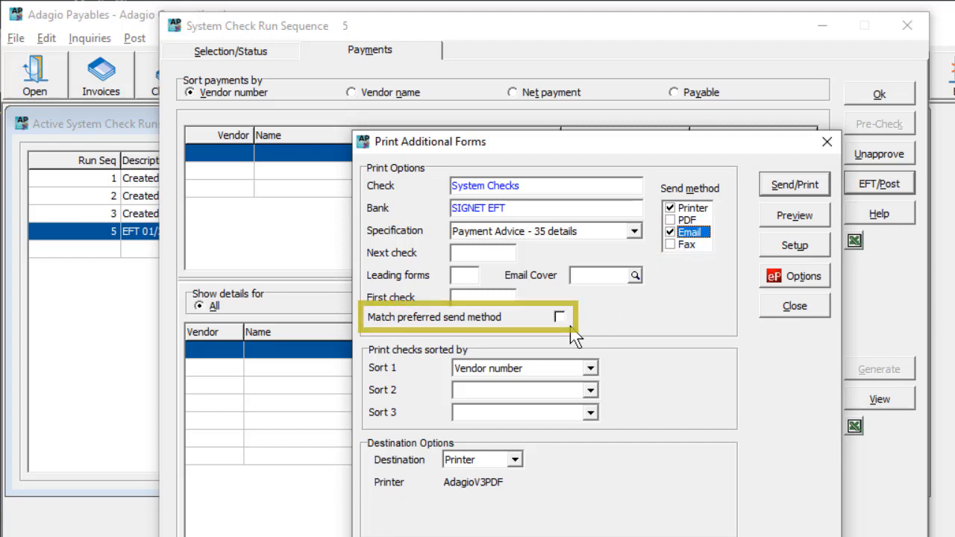
mouse_move(757, 226)
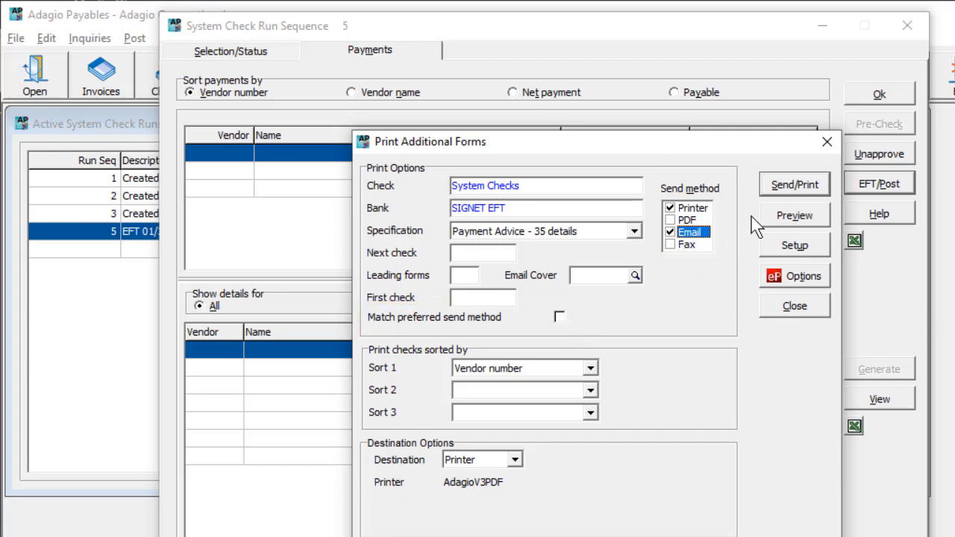
click(793, 184)
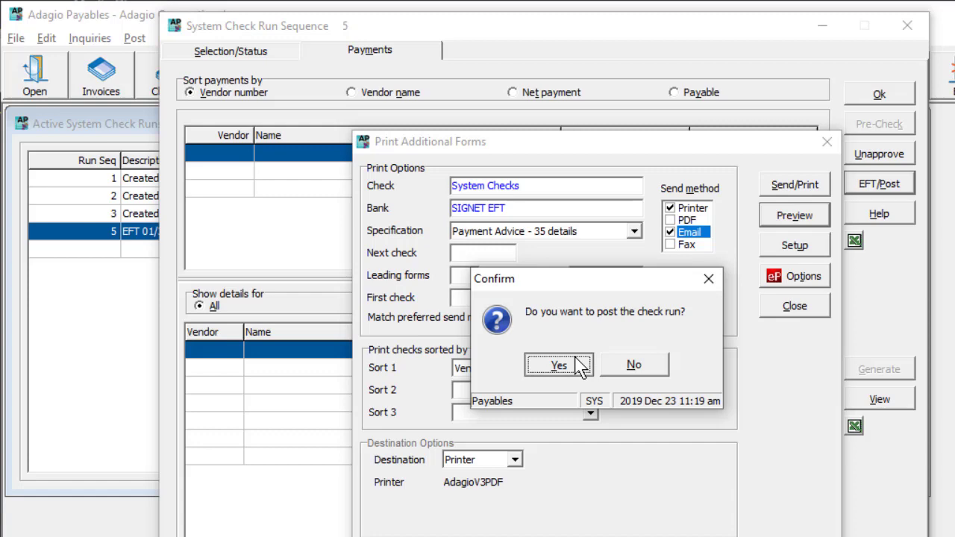
click(559, 364)
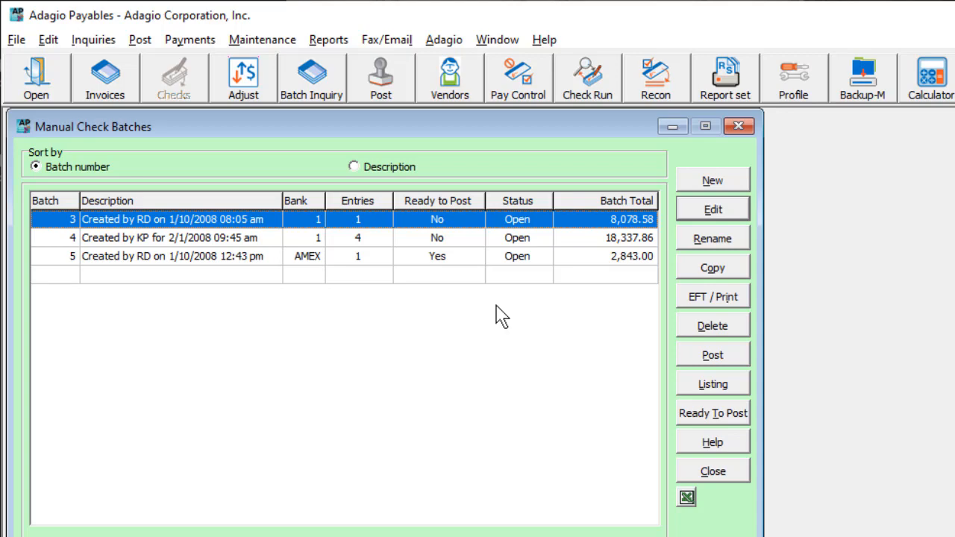
mouse_move(506, 317)
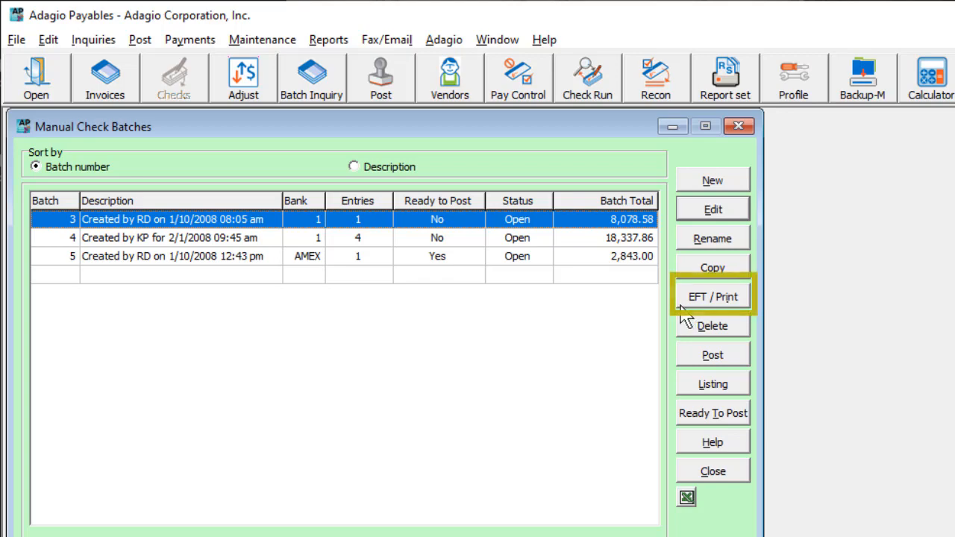
click(712, 296)
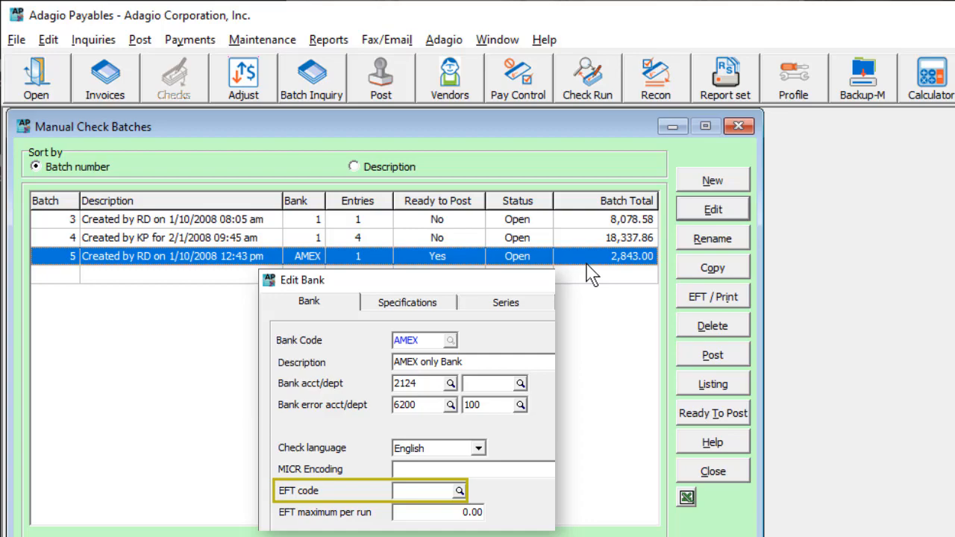
click(712, 296)
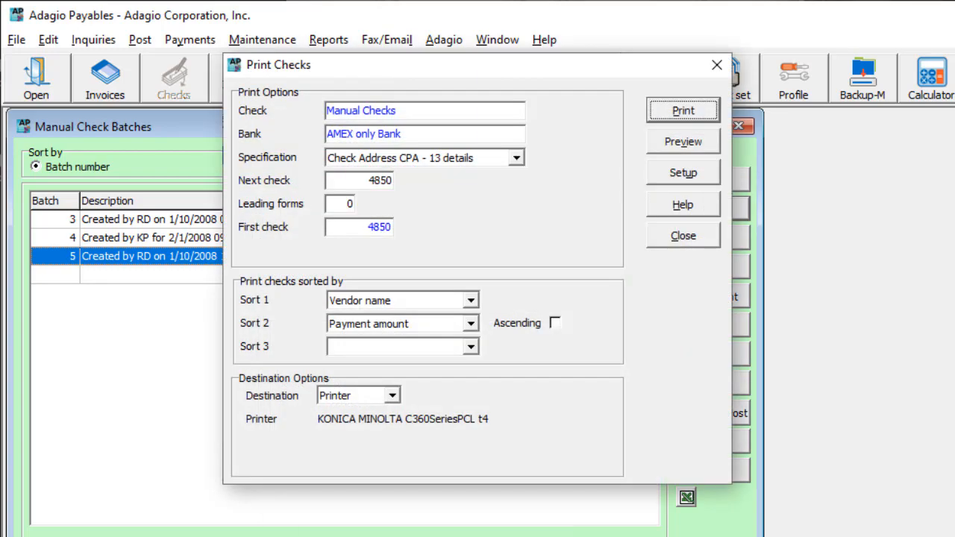
click(682, 235)
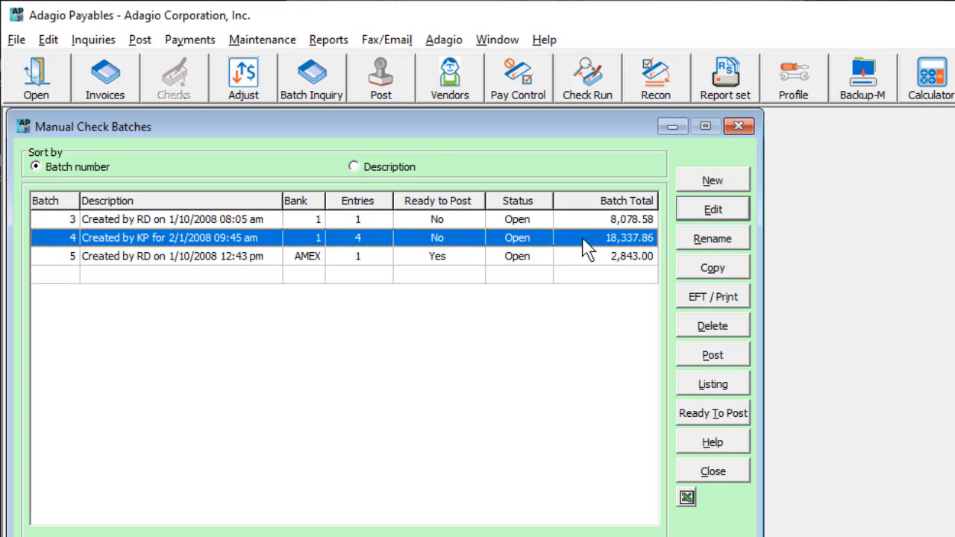
mouse_move(712, 297)
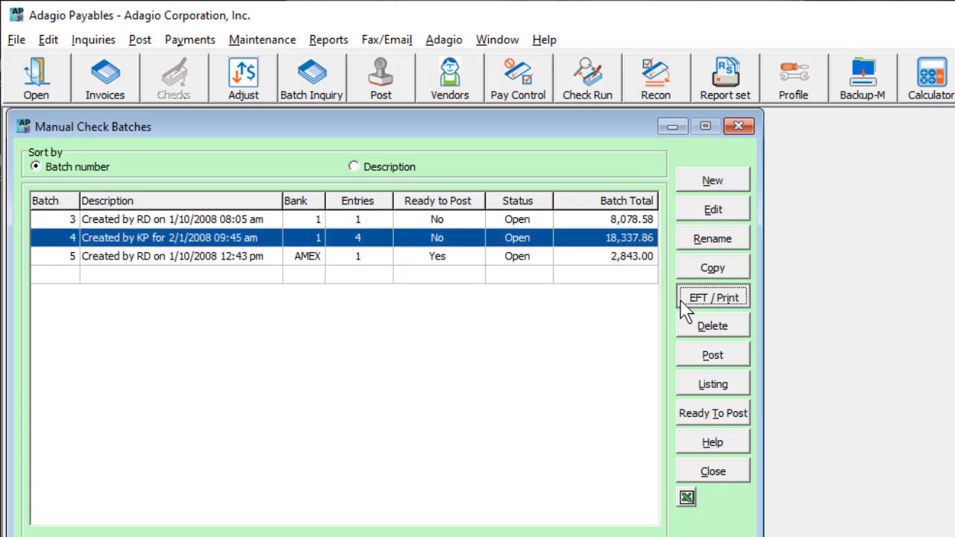
click(712, 296)
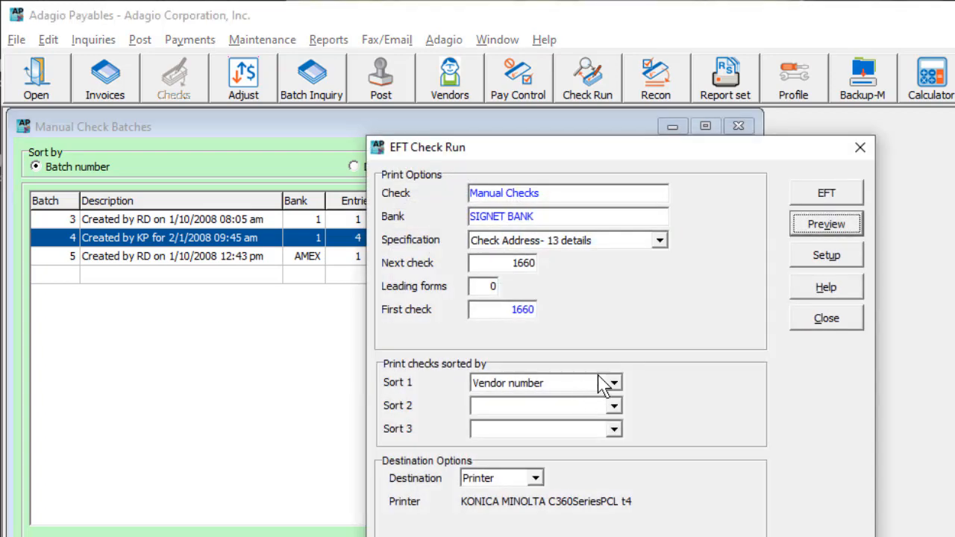
click(825, 192)
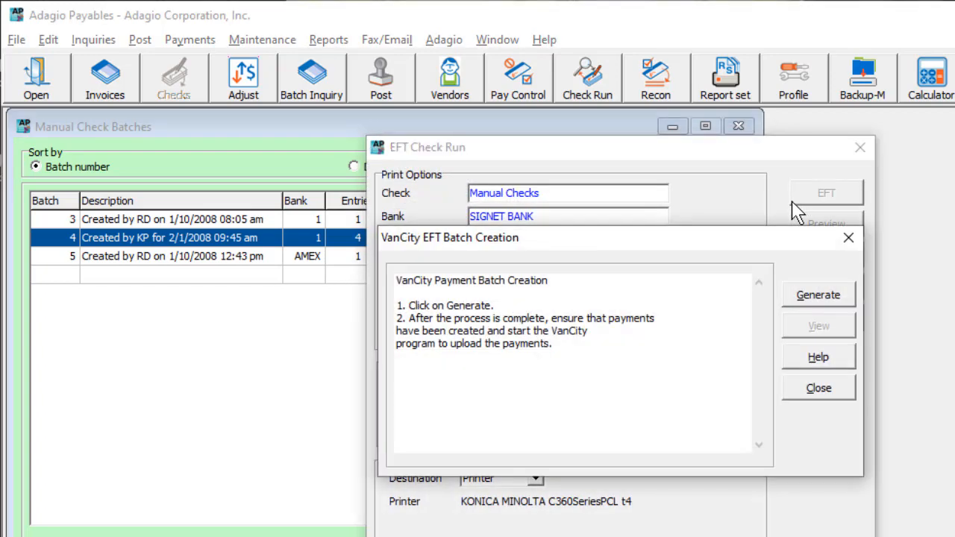
click(817, 387)
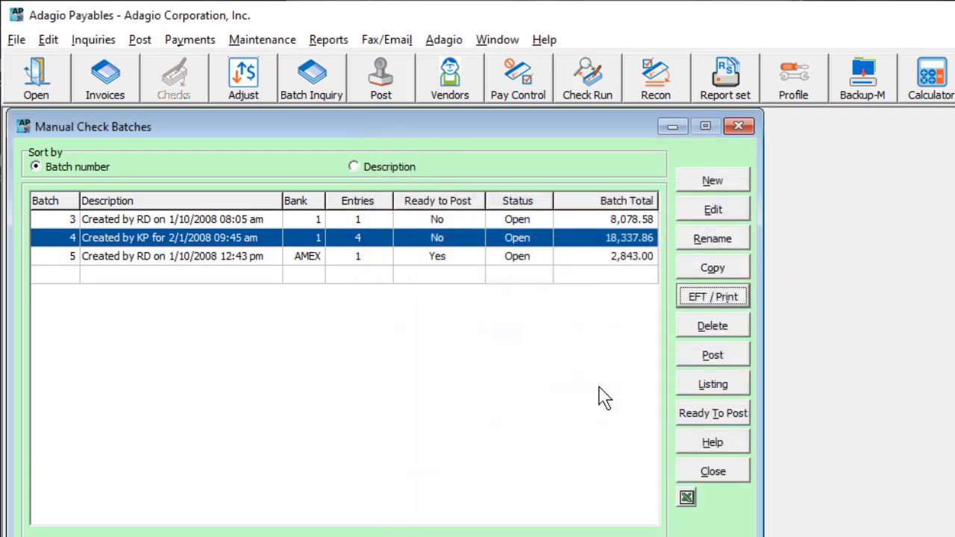